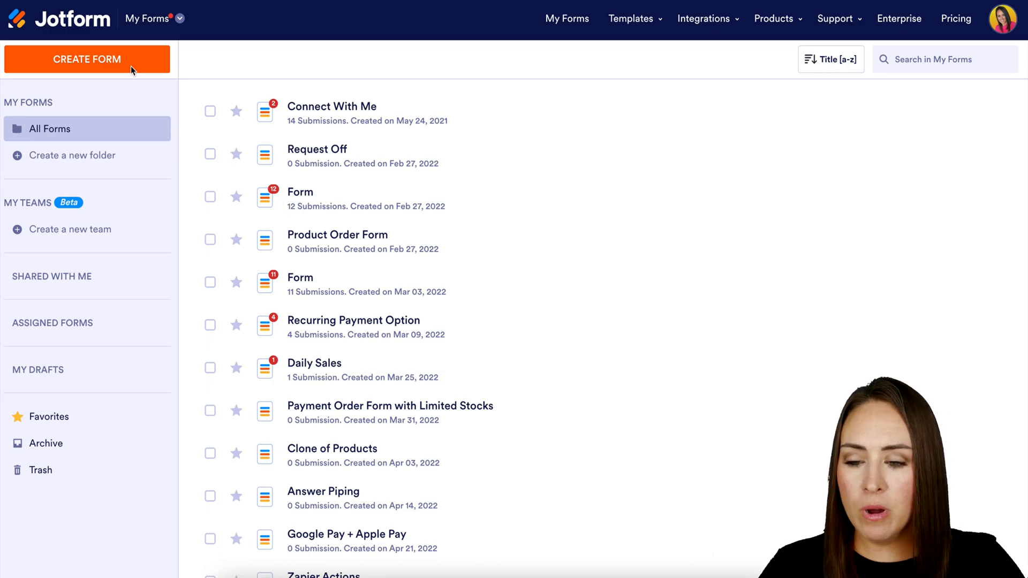
Start a new form from a template and search the gallery for 'lead'
left_click(87, 59)
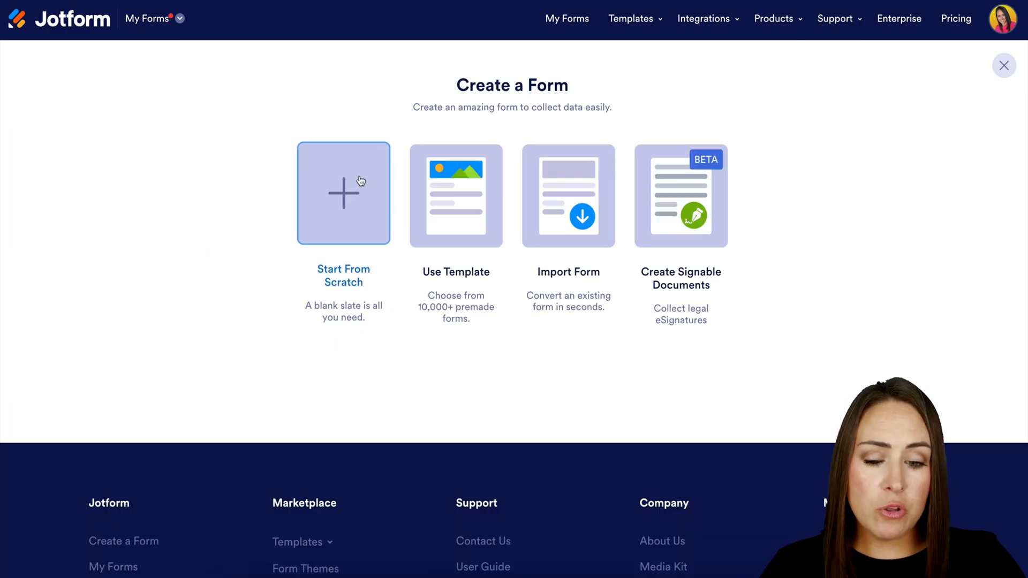
left_click(456, 195)
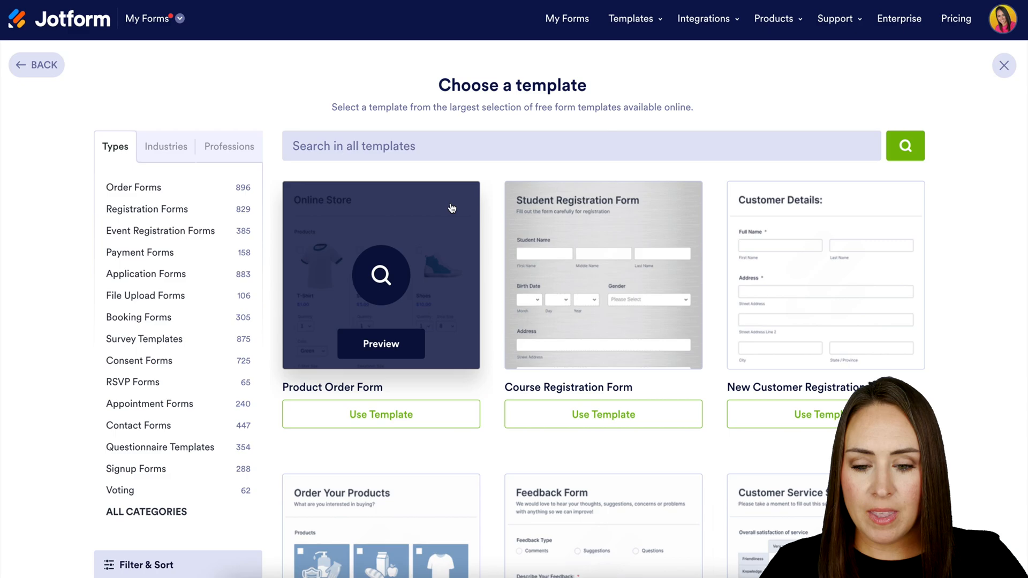
type("lead")
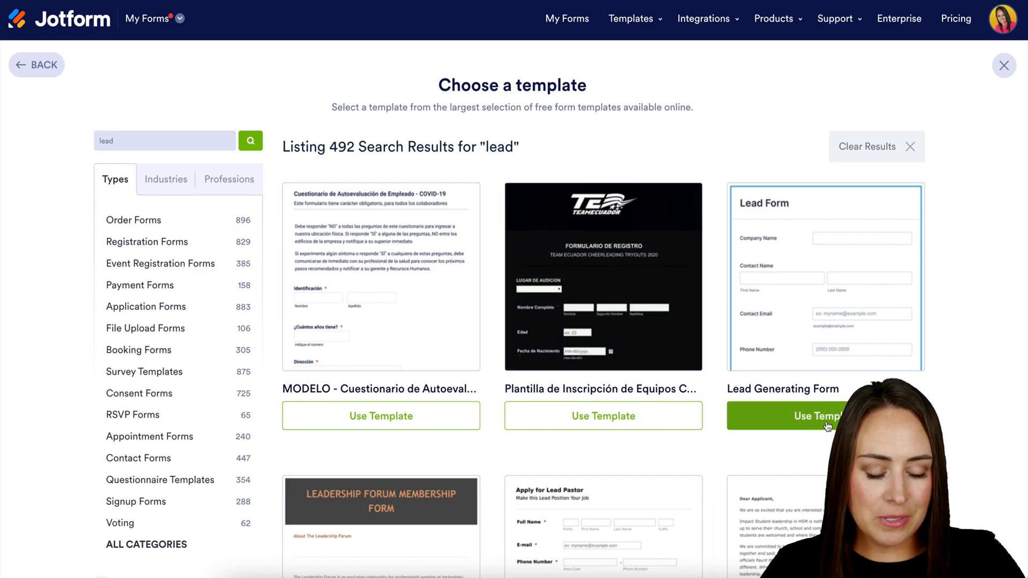
Use the Lead Generating Form template and scroll through its fields in the builder
left_click(812, 416)
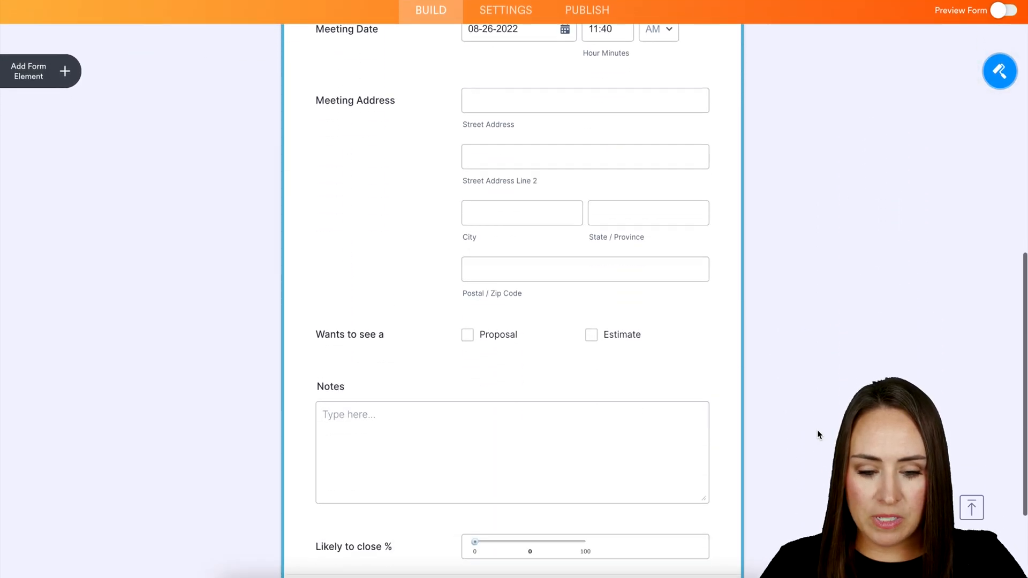
scroll("up", 3)
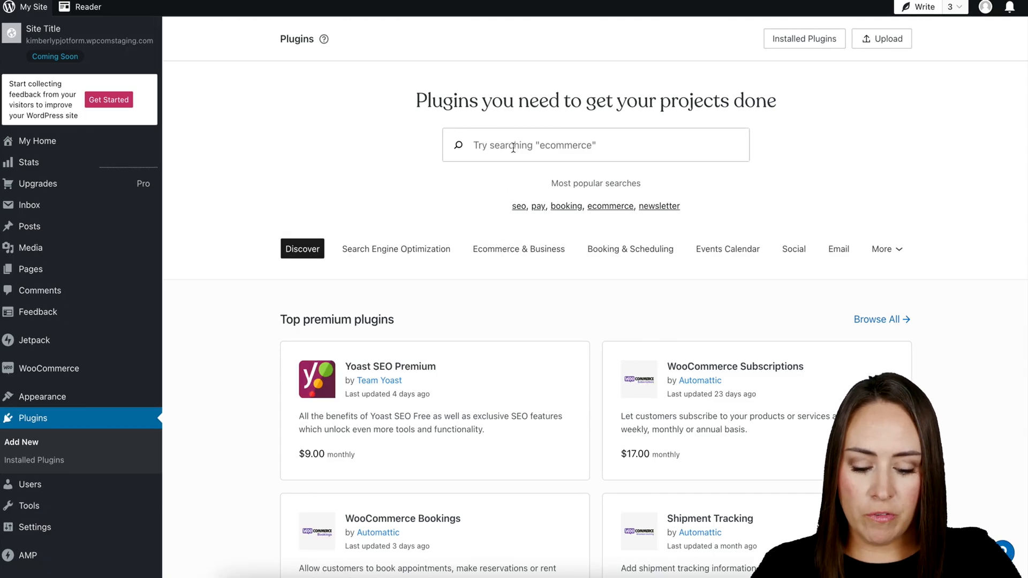
Search plugins for 'jotform' and view the Jotform Online Forms plugin details
type("jotform")
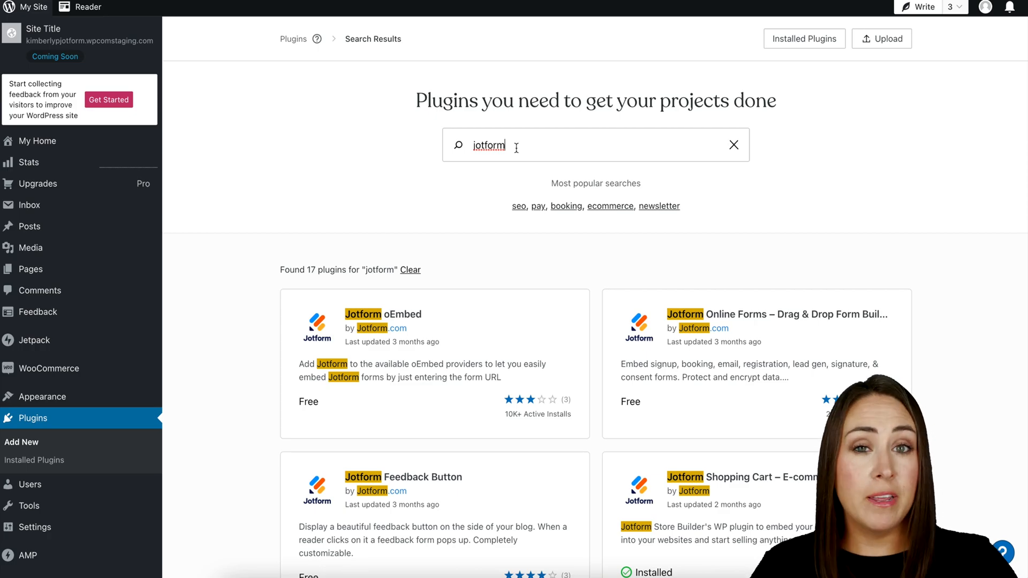
mouse_move(628, 356)
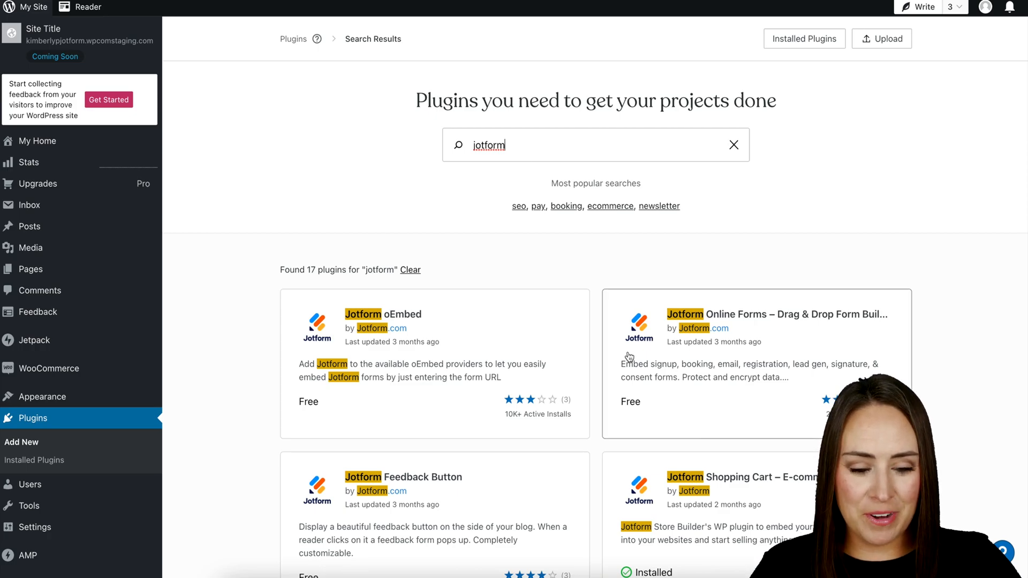
left_click(776, 314)
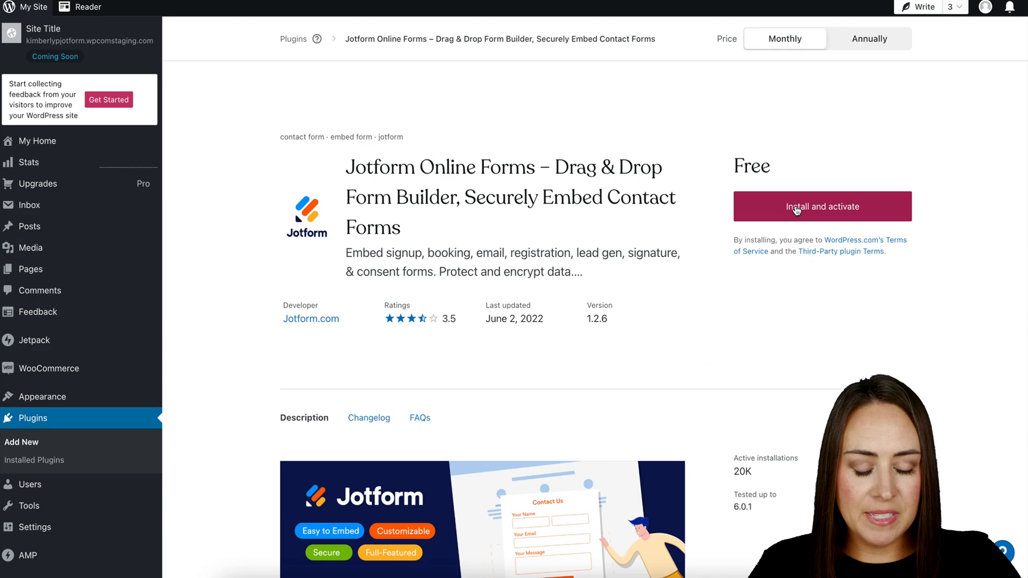
Install and activate the Jotform plugin, then go back to the plugins directory
left_click(821, 206)
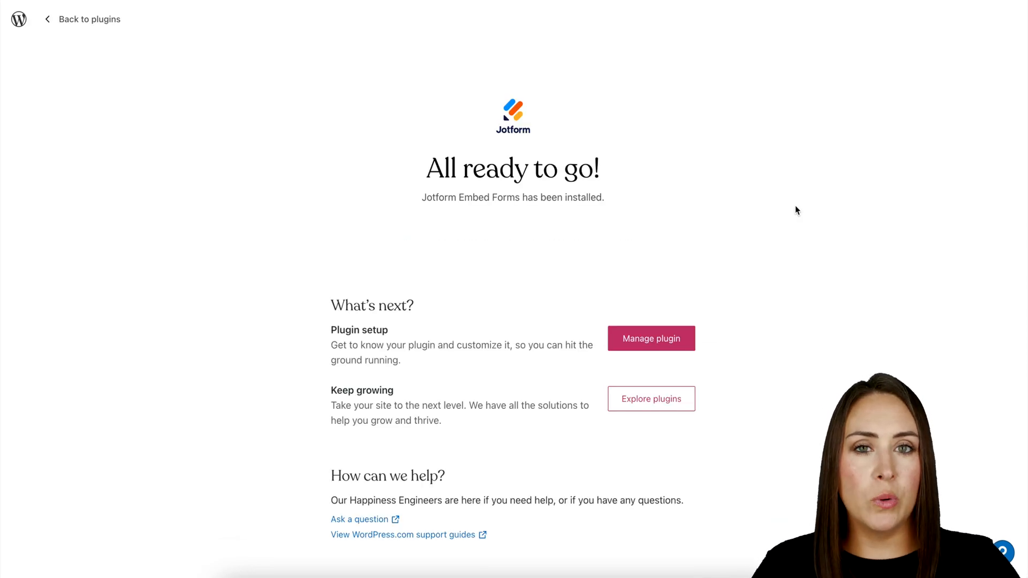
left_click(89, 20)
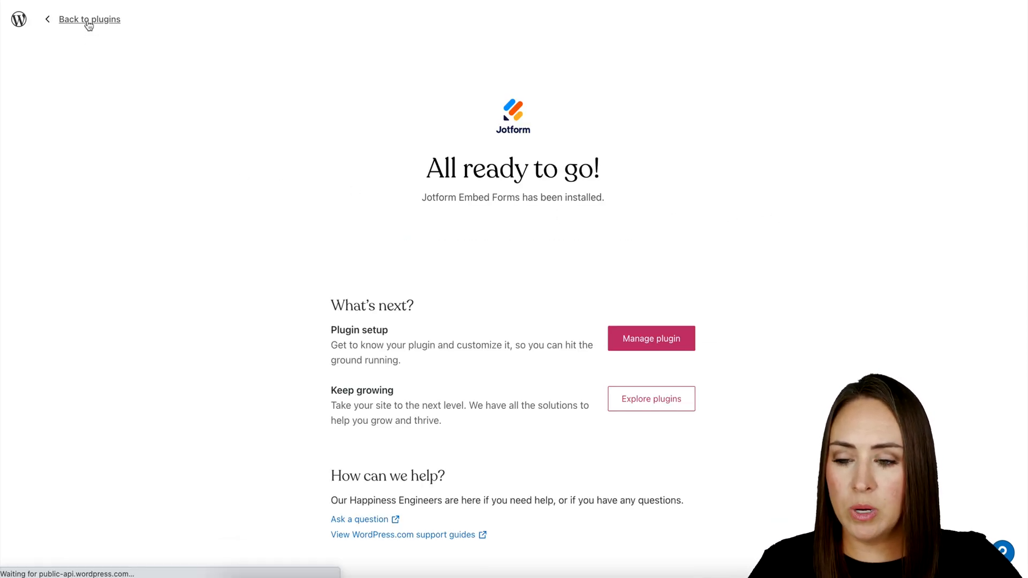
left_click(89, 19)
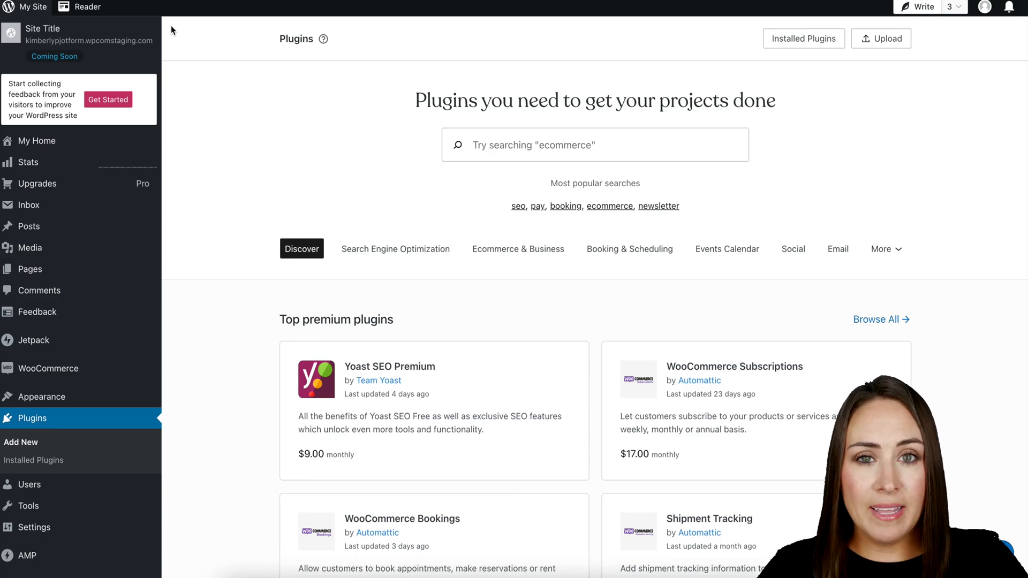
mouse_move(30, 268)
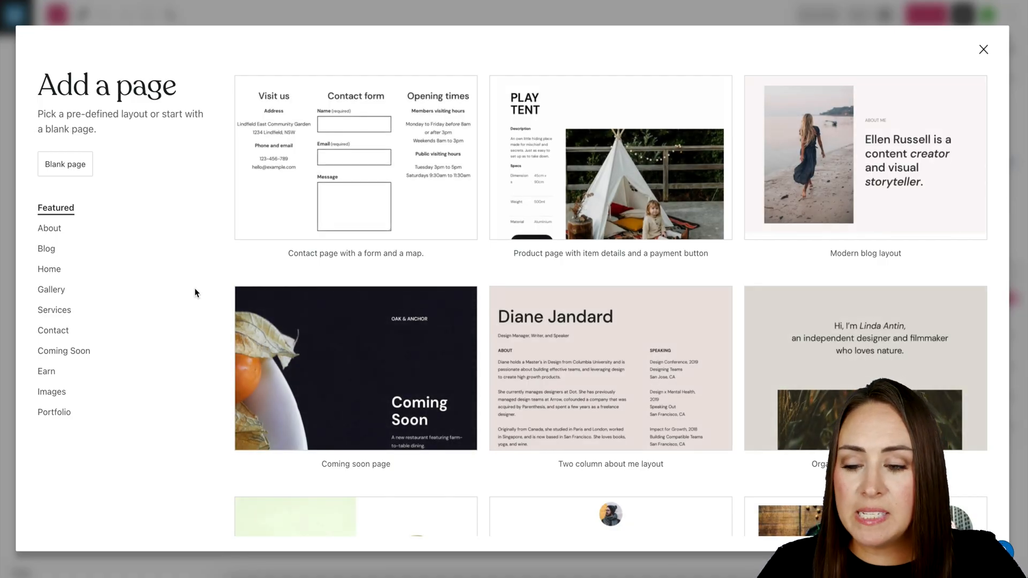
Create a blank page and search the block inserter for 'clas' to find the Classic block
left_click(66, 164)
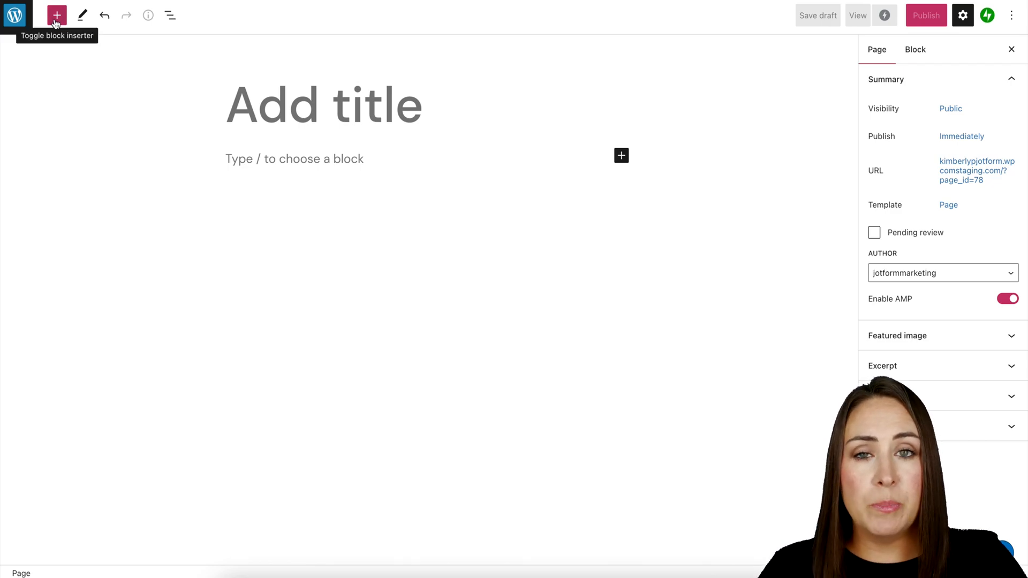
mouse_move(621, 156)
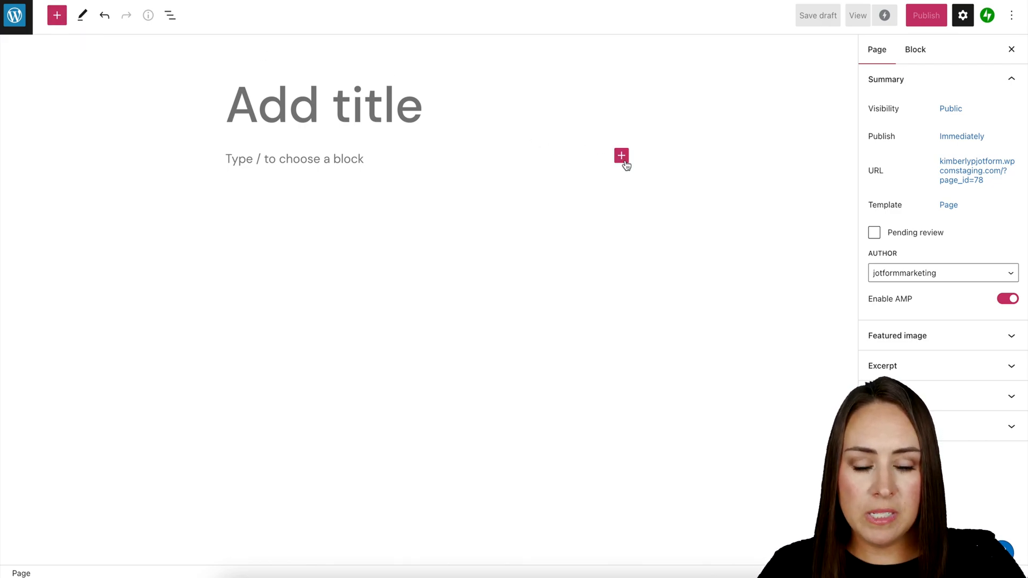
left_click(621, 156)
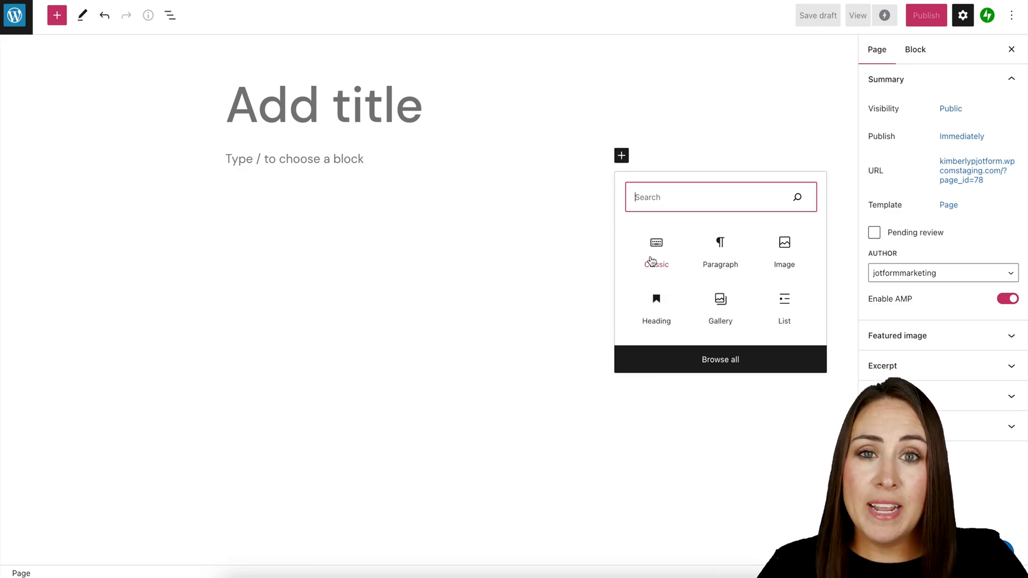
type("clas")
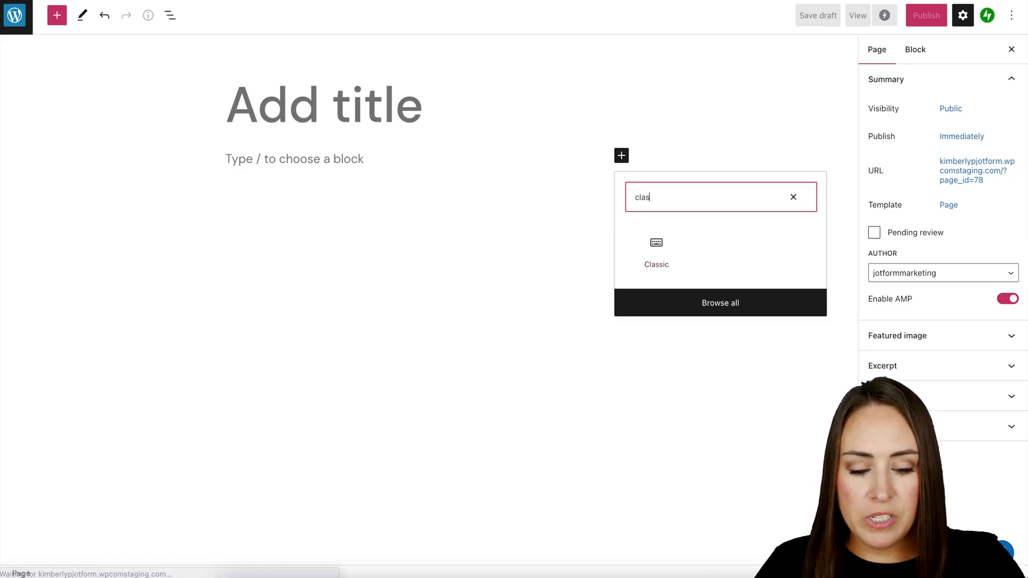
Insert a Classic block and bring up the Jotform form picker from its toolbar
left_click(655, 253)
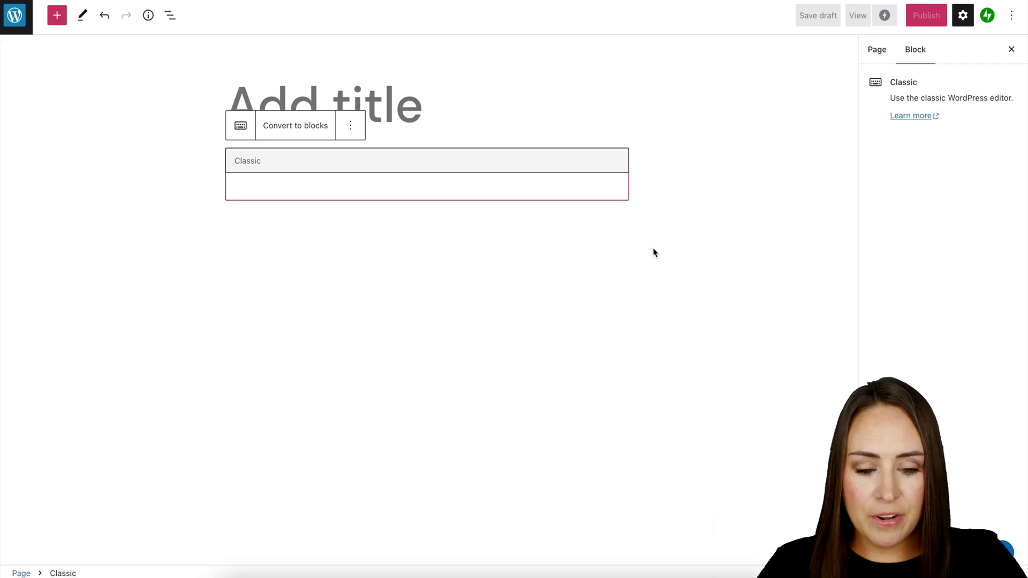
mouse_move(565, 159)
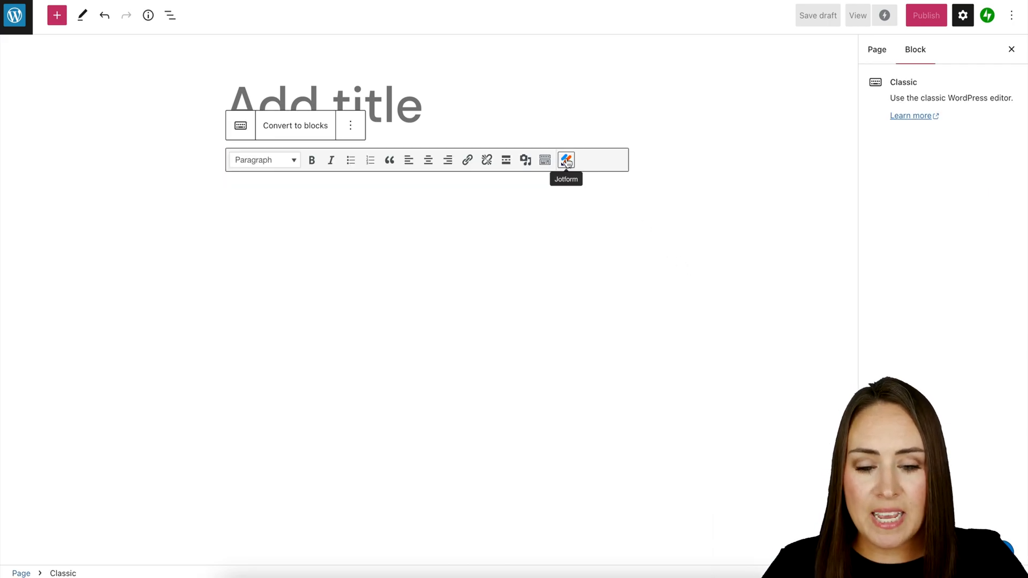
left_click(566, 159)
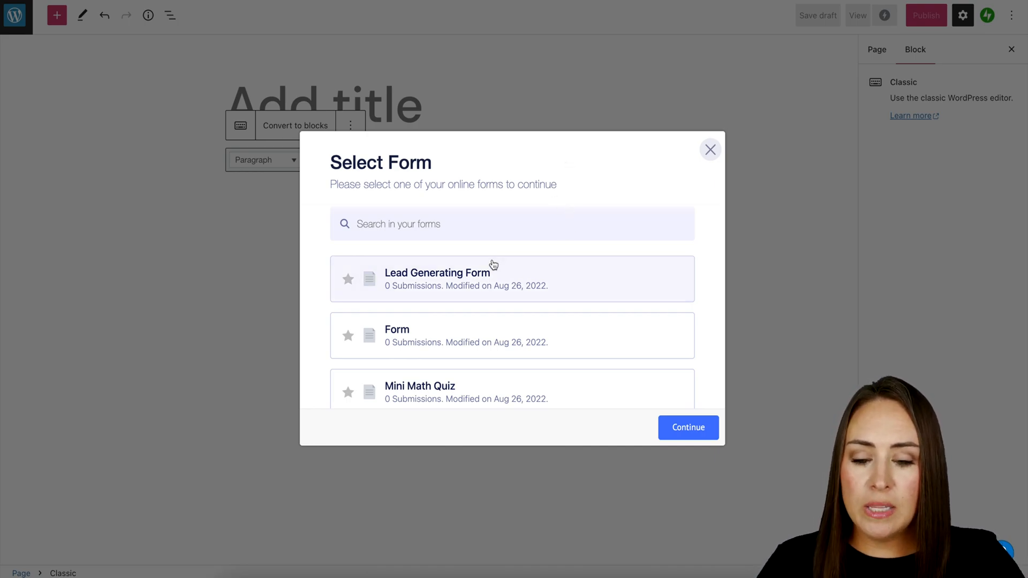
Select the Lead Generating Form and embed its shortcode in the Classic block
left_click(437, 278)
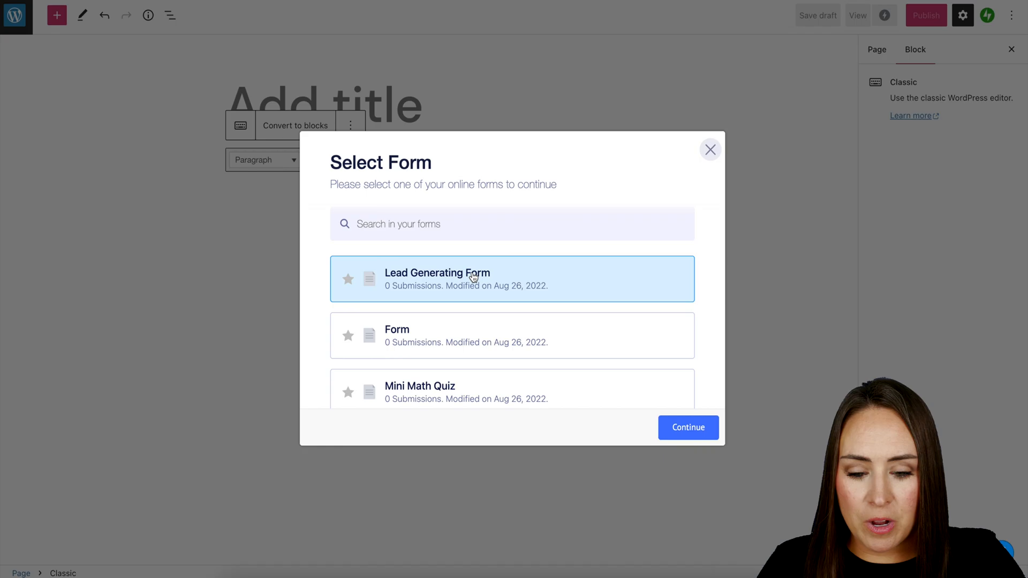
left_click(687, 427)
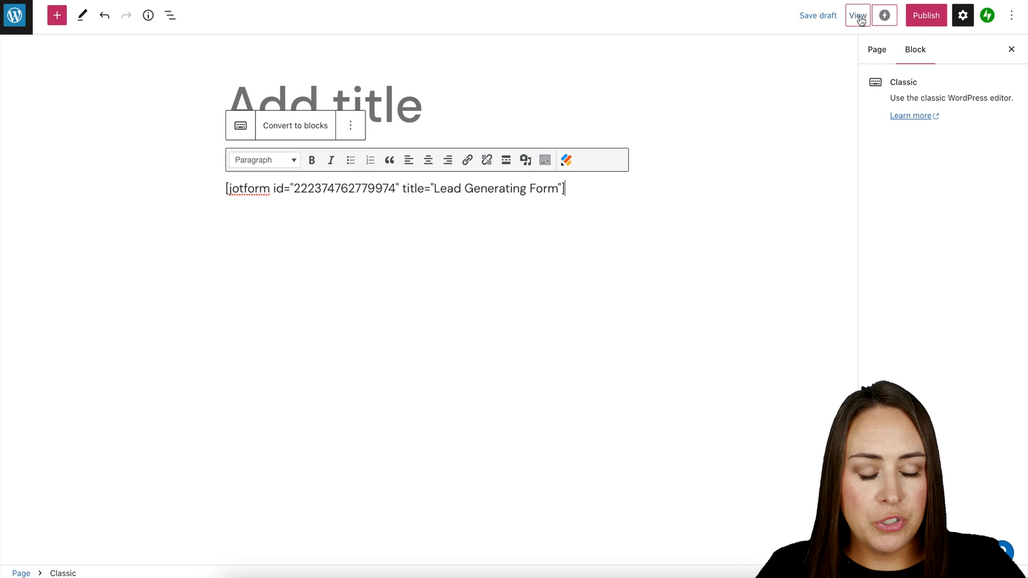
Preview the page in a new tab and scroll through the embedded Lead Form fields
left_click(856, 15)
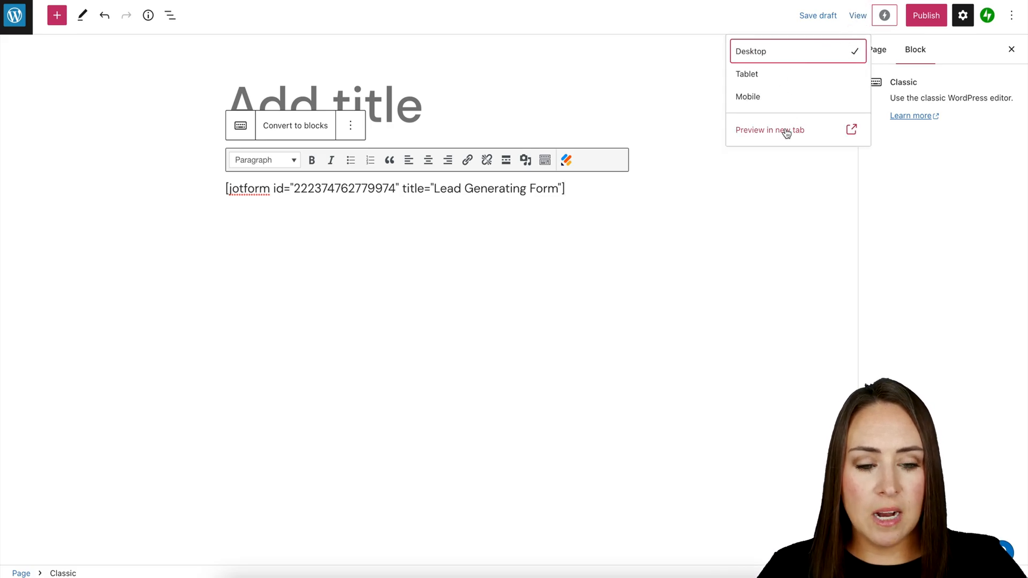
left_click(769, 129)
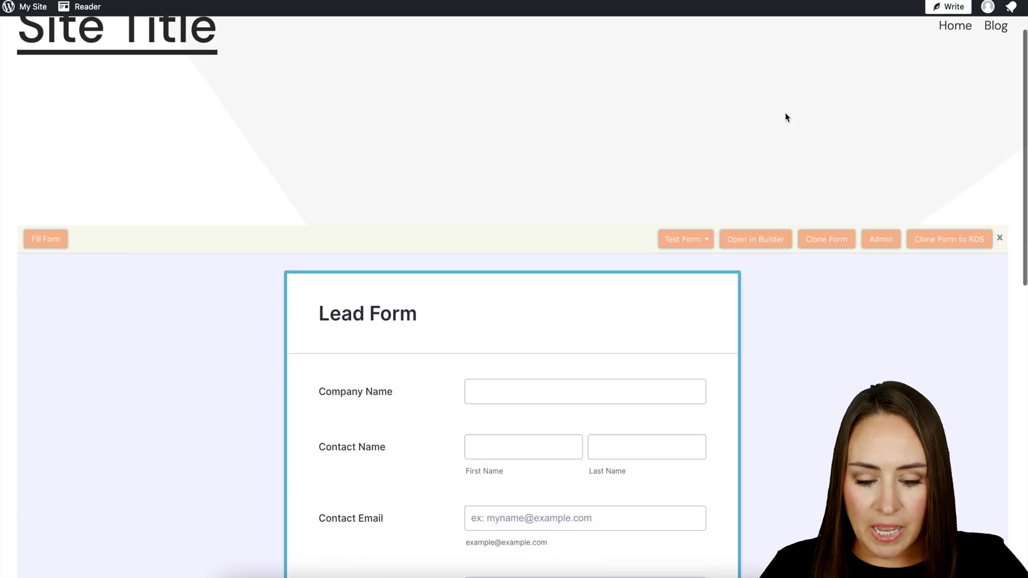
scroll("down", 3)
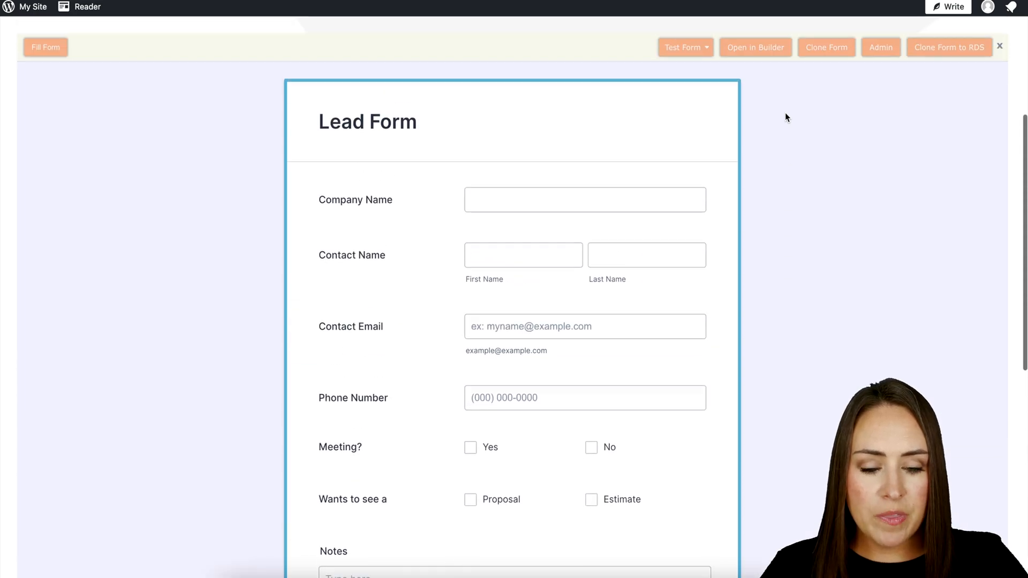